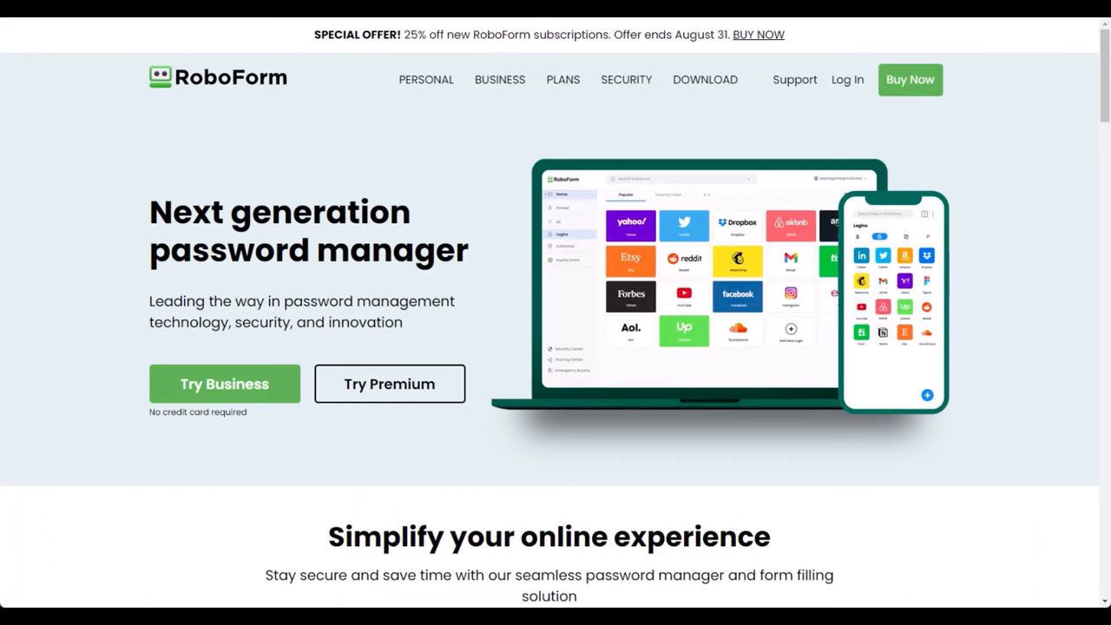
pyautogui.moveTo(780, 129)
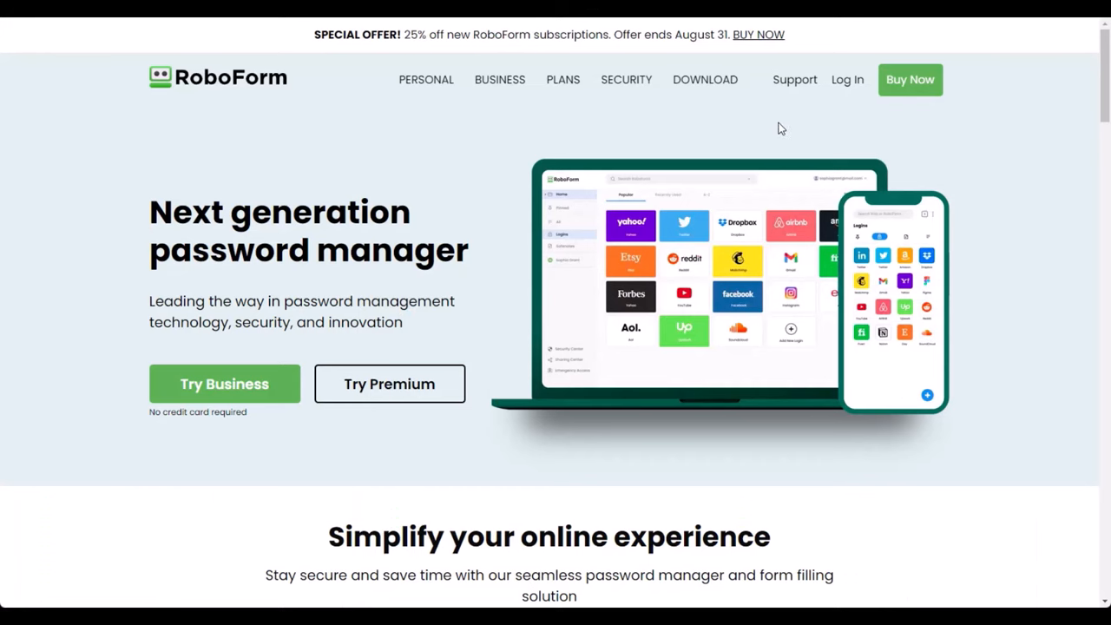
pyautogui.moveTo(704, 82)
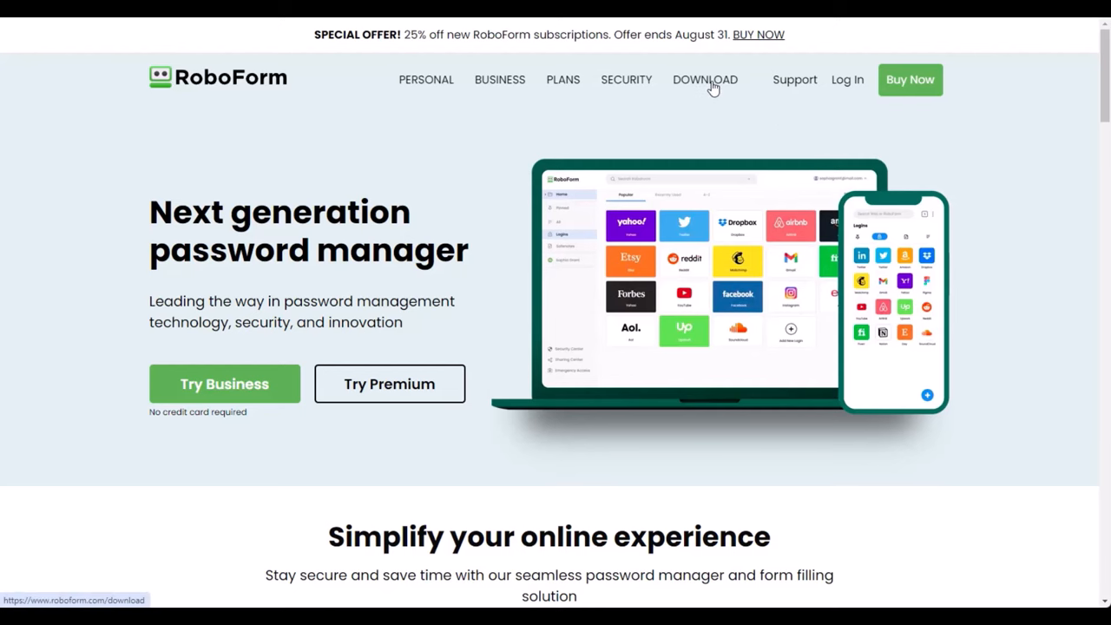
# Go to the RoboForm download page recommending RoboForm for Windows v9.6.2.
pyautogui.click(705, 79)
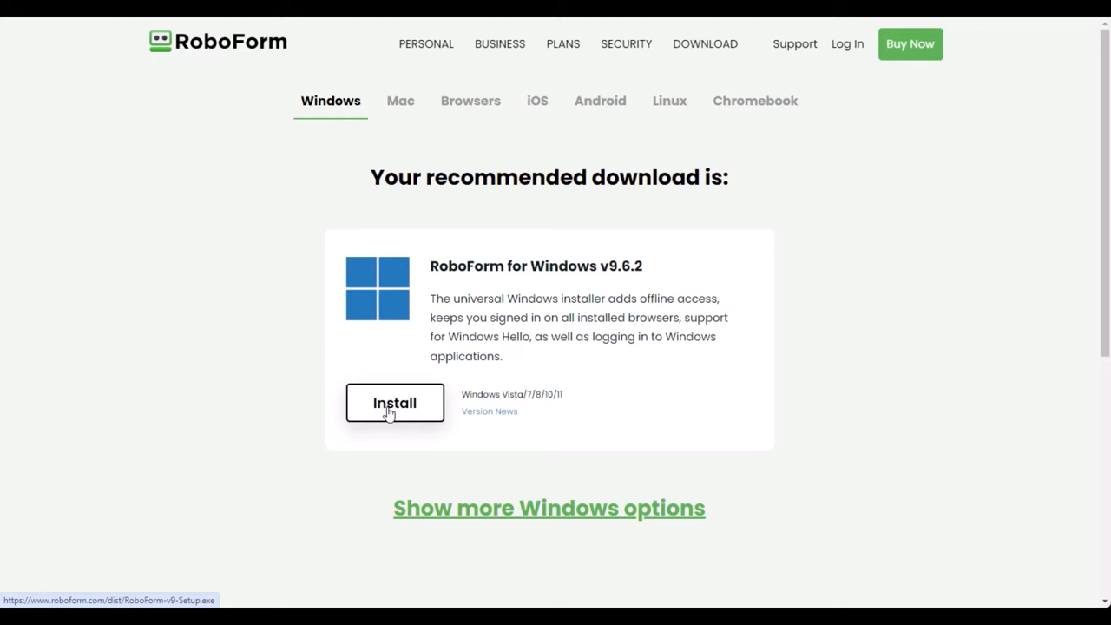
# Save the RoboForm-v9-Setup.exe installer into the Downloads folder.
pyautogui.click(394, 402)
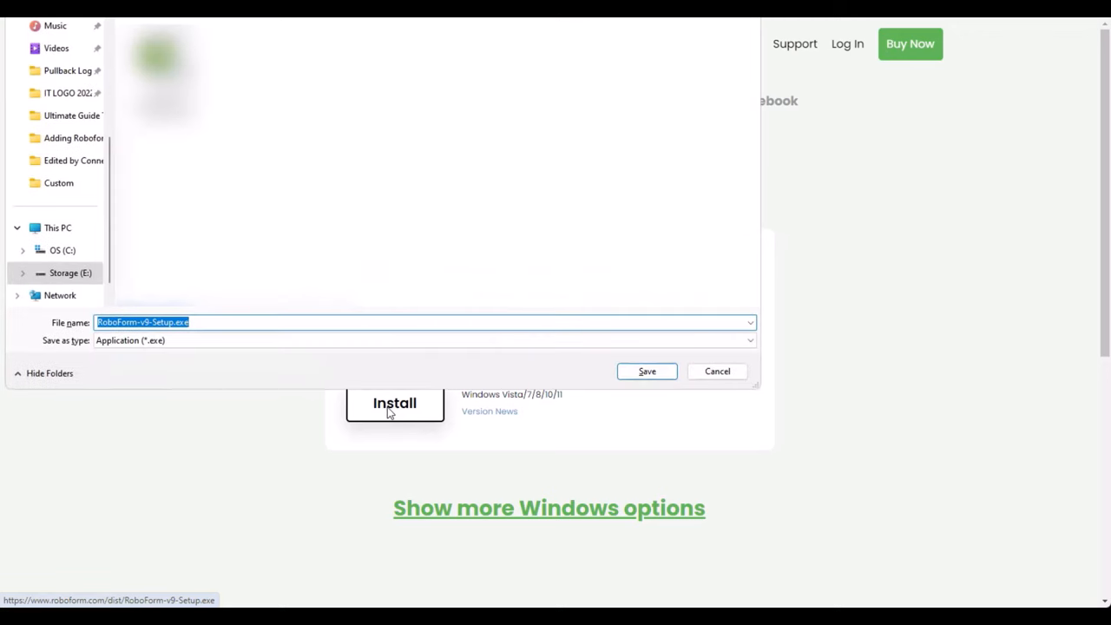
pyautogui.click(64, 119)
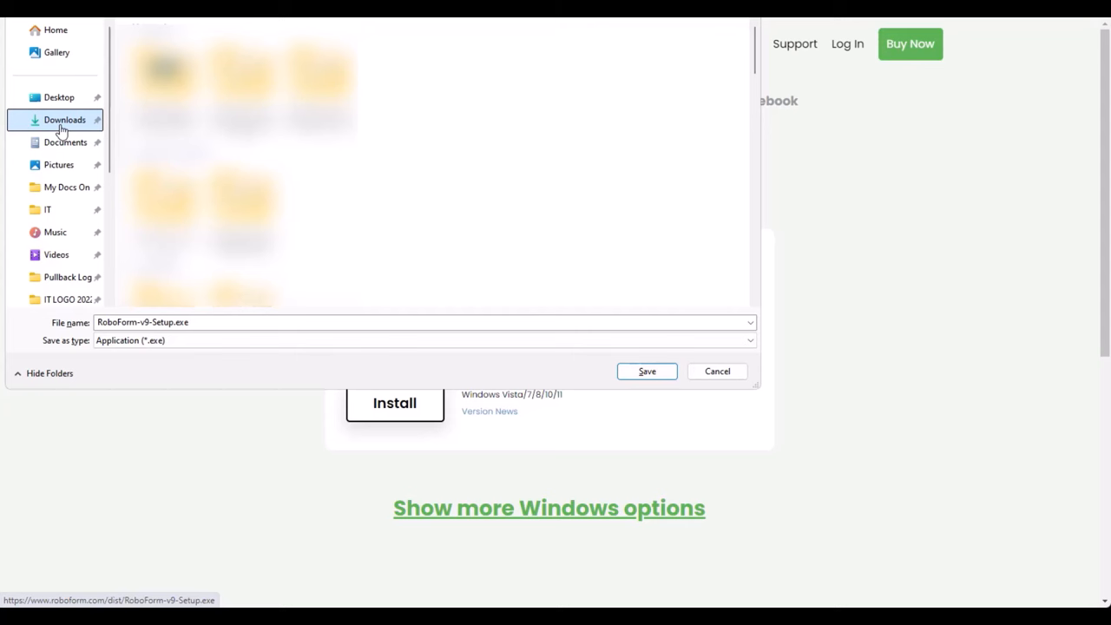
pyautogui.click(646, 370)
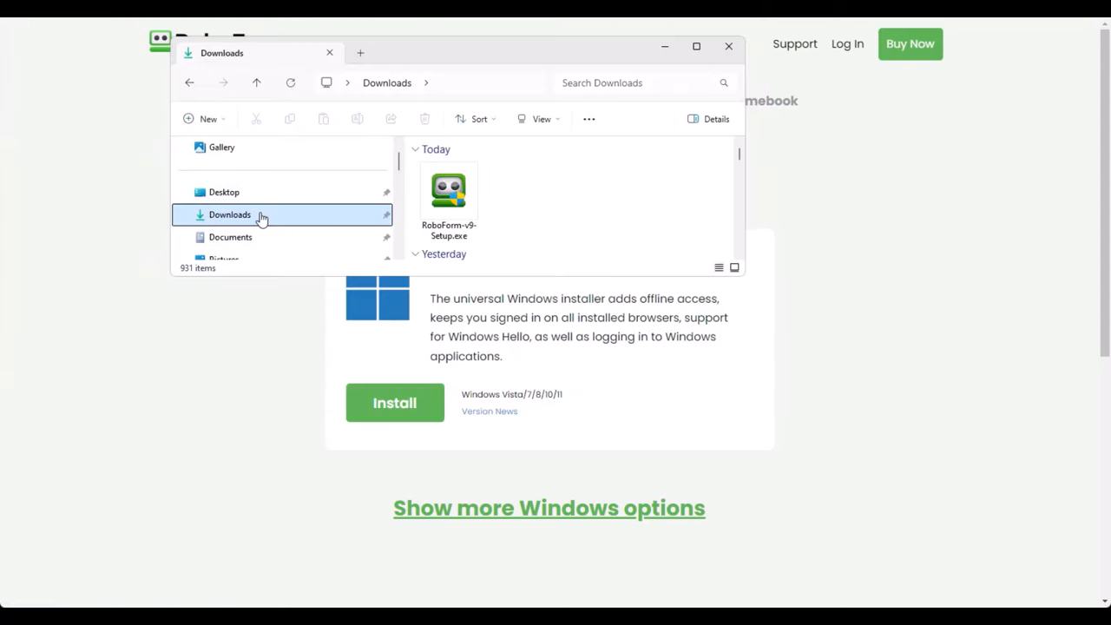
pyautogui.moveTo(449, 190)
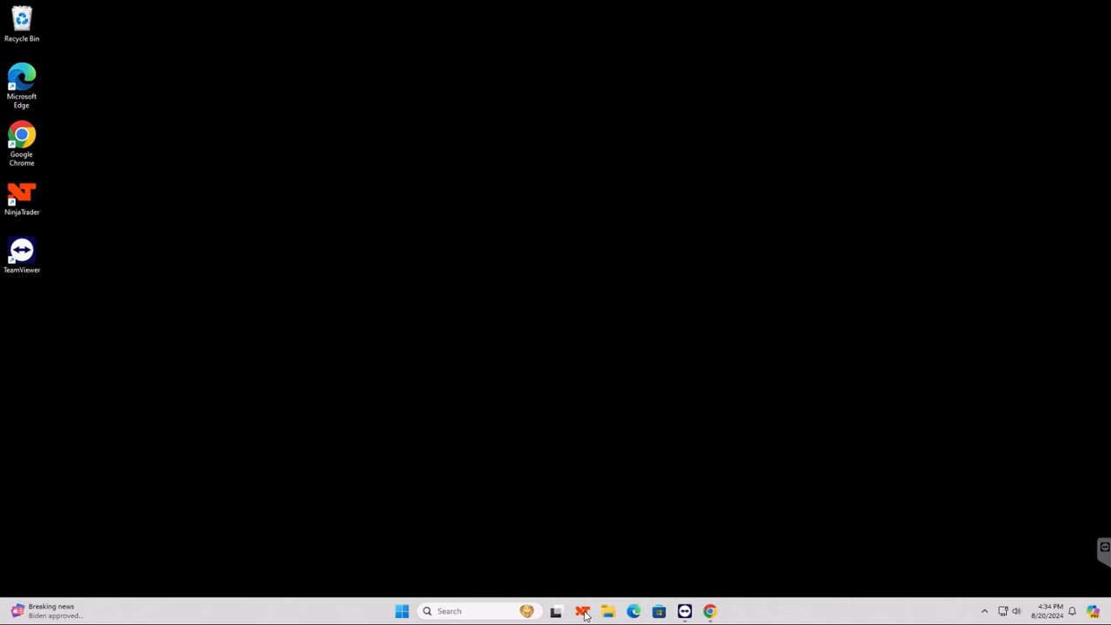
# Launch NinjaTrader, let RoboForm wait to capture the login, and type the password.
pyautogui.click(582, 611)
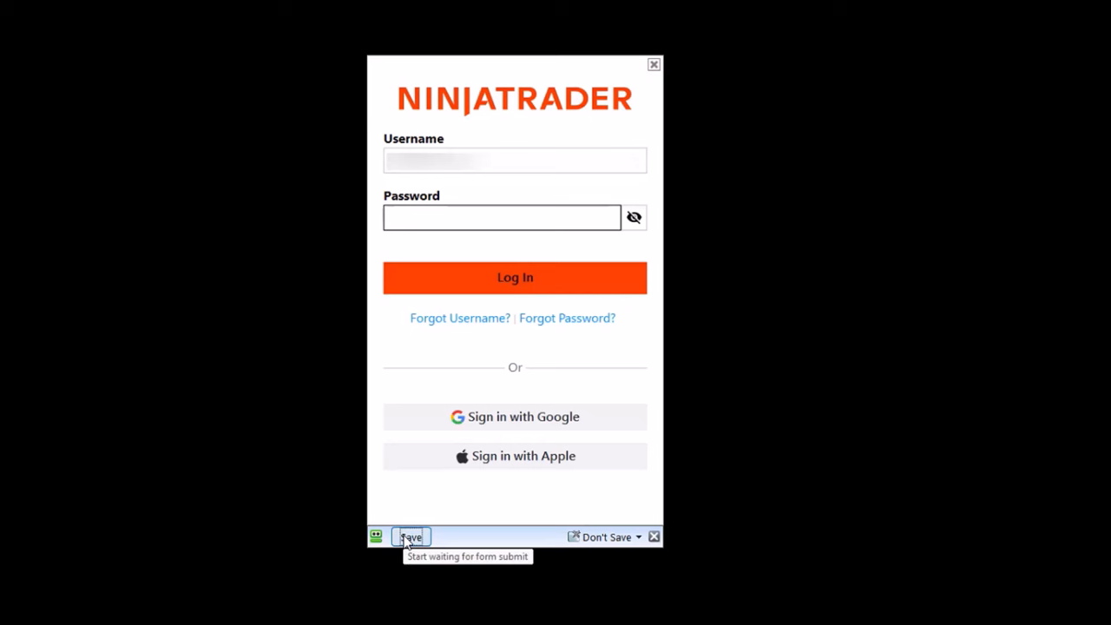
pyautogui.click(409, 536)
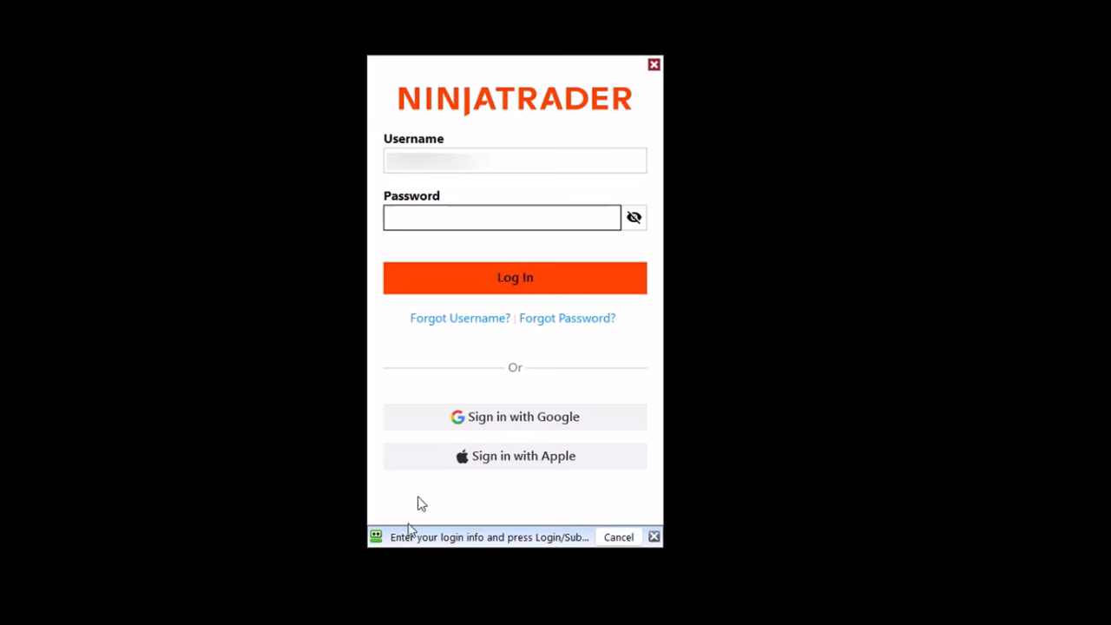
pyautogui.click(501, 218)
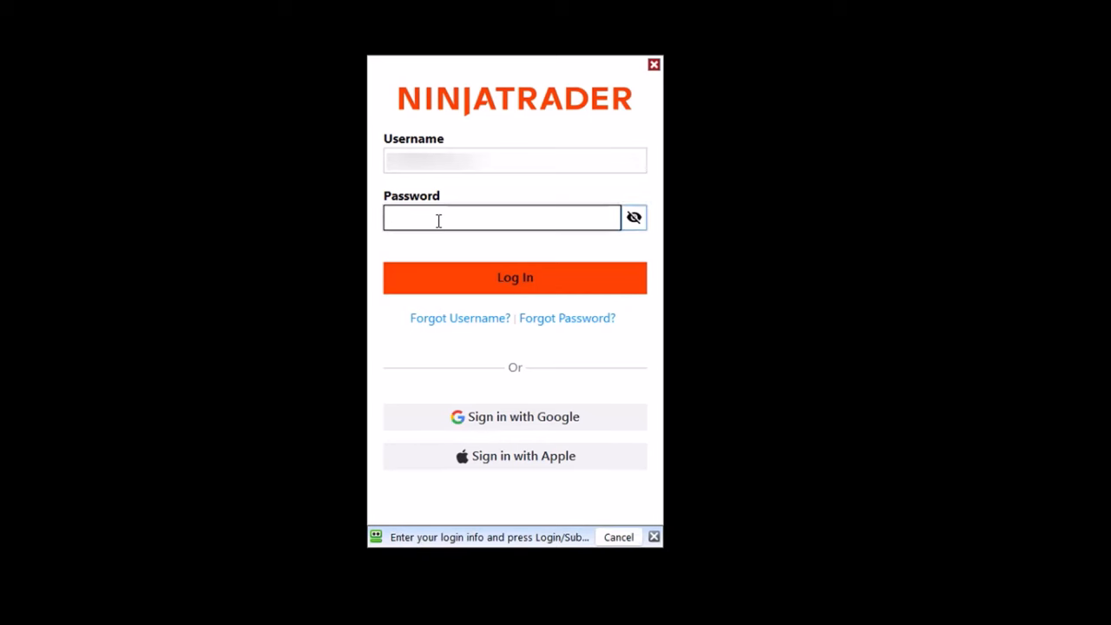
pyautogui.write('**')
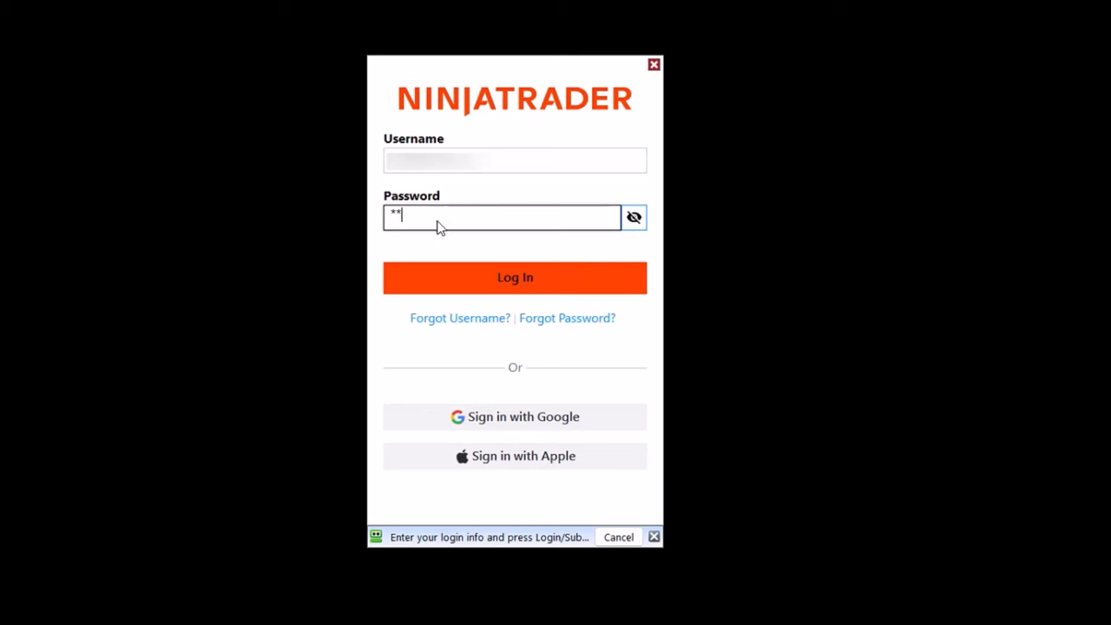
pyautogui.write('****')
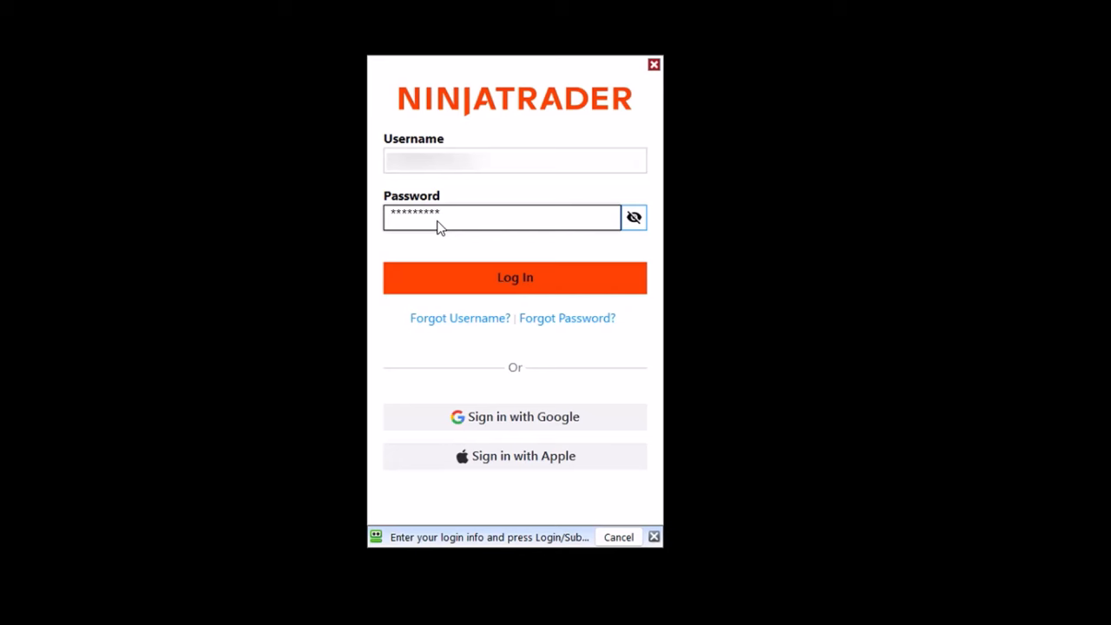
pyautogui.moveTo(486, 276)
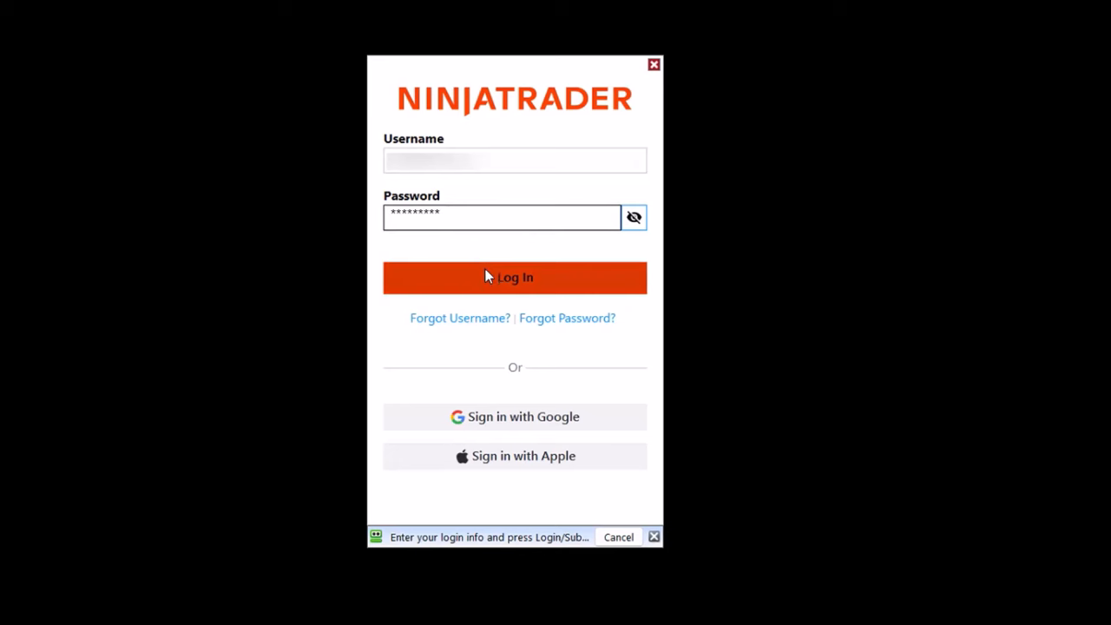
# Submit the login and save the verified credentials in RoboForm as 'NinjaTrader'.
pyautogui.click(515, 276)
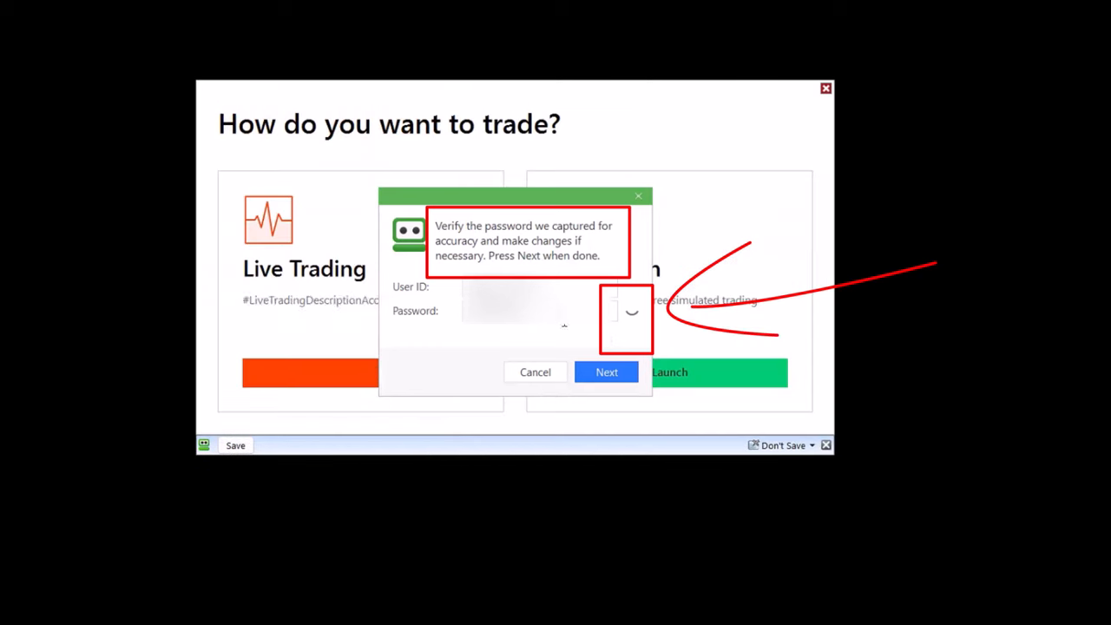
pyautogui.moveTo(633, 321)
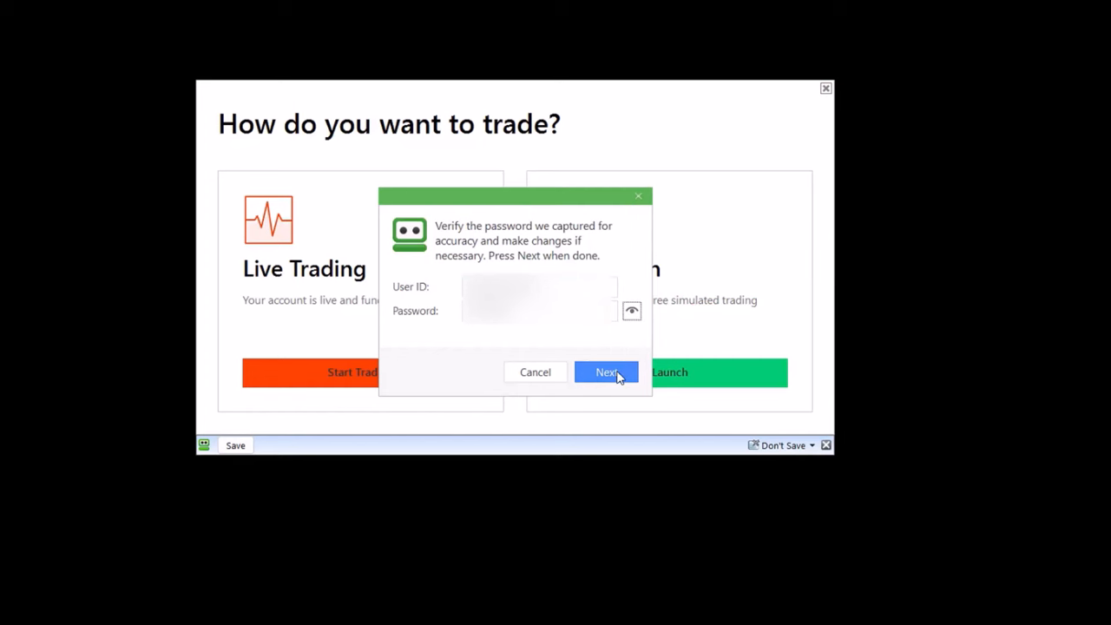
pyautogui.click(606, 372)
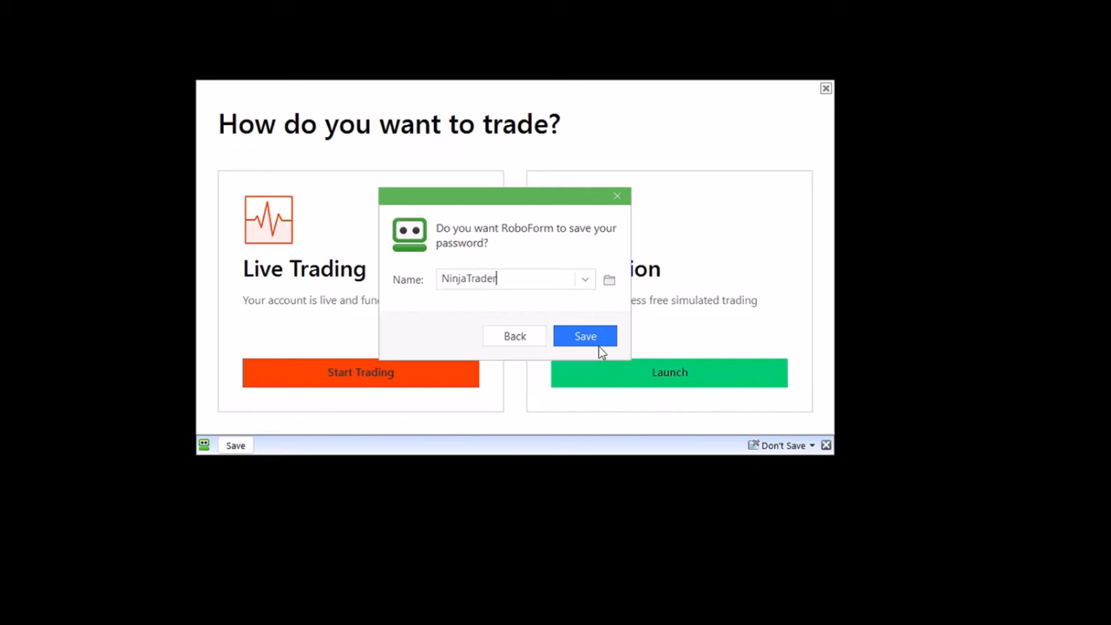
pyautogui.click(585, 336)
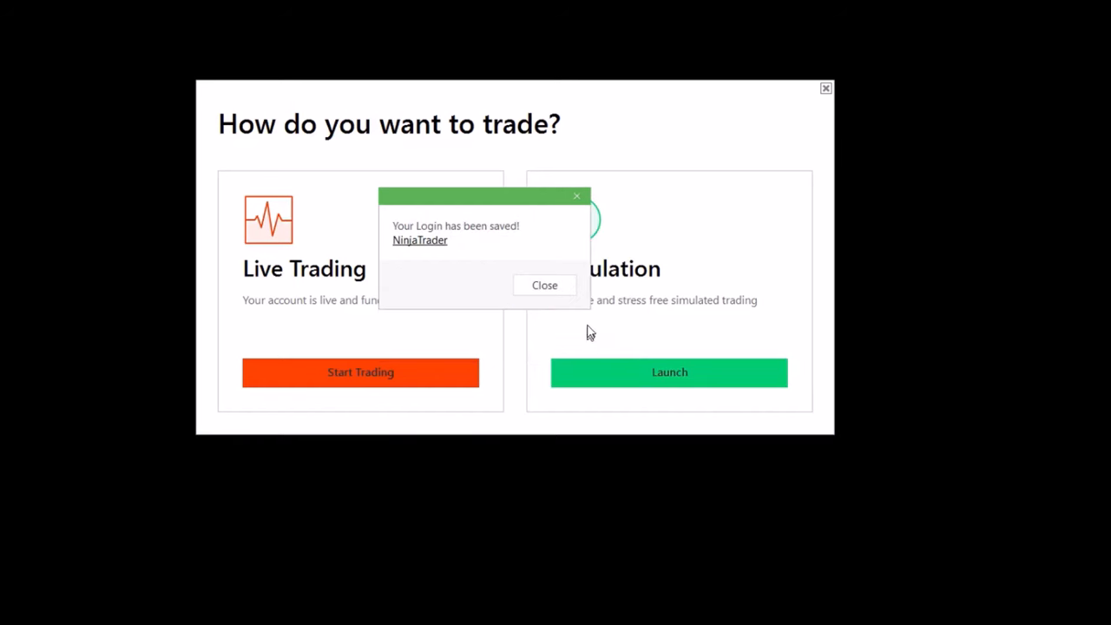
pyautogui.moveTo(544, 285)
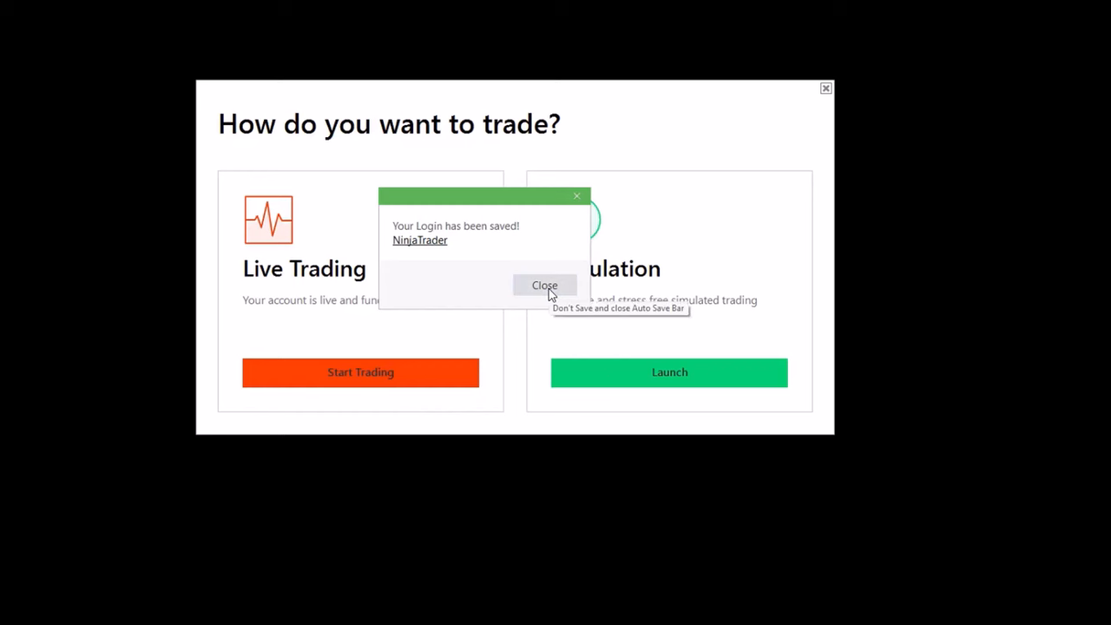
pyautogui.click(544, 286)
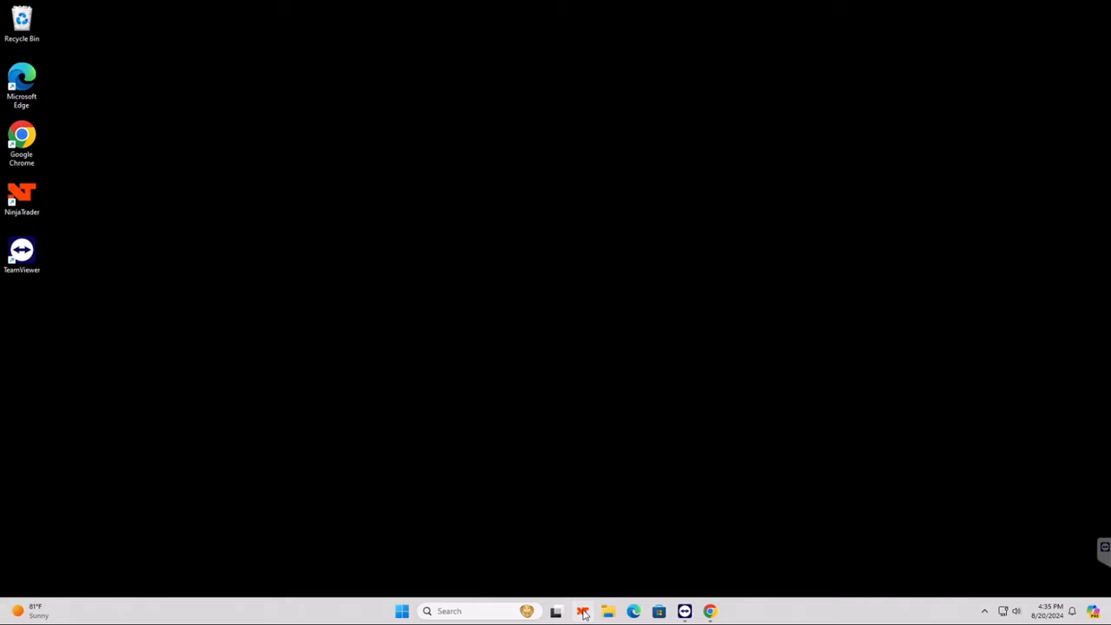
# Relaunch NinjaTrader and log in using the saved RoboForm 'NinjaTrader' entry.
pyautogui.click(583, 610)
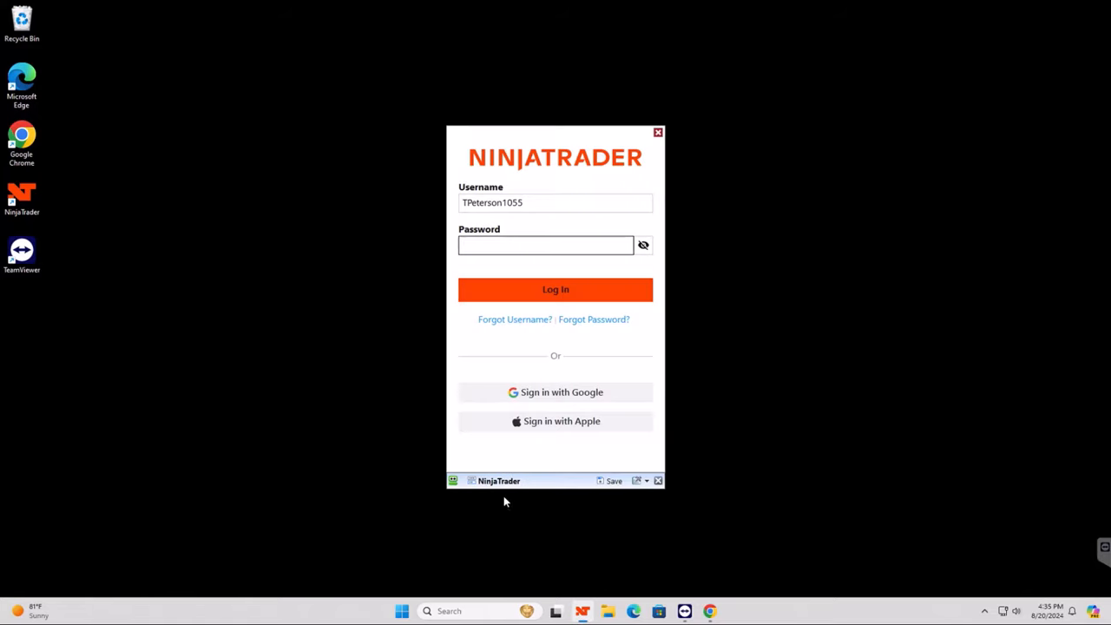
pyautogui.click(556, 202)
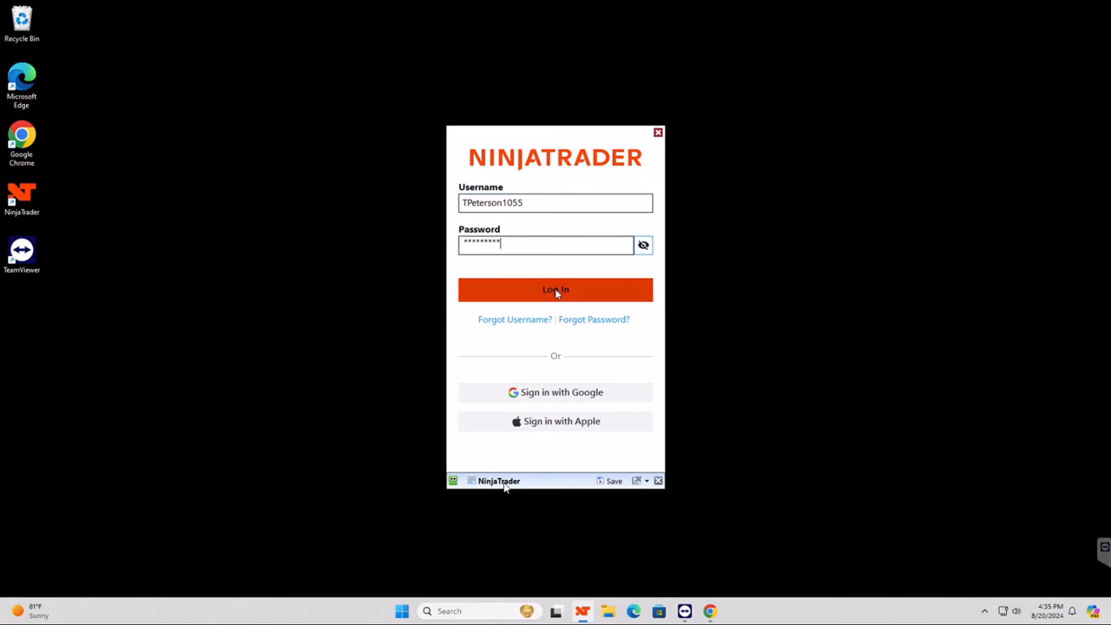
pyautogui.click(556, 289)
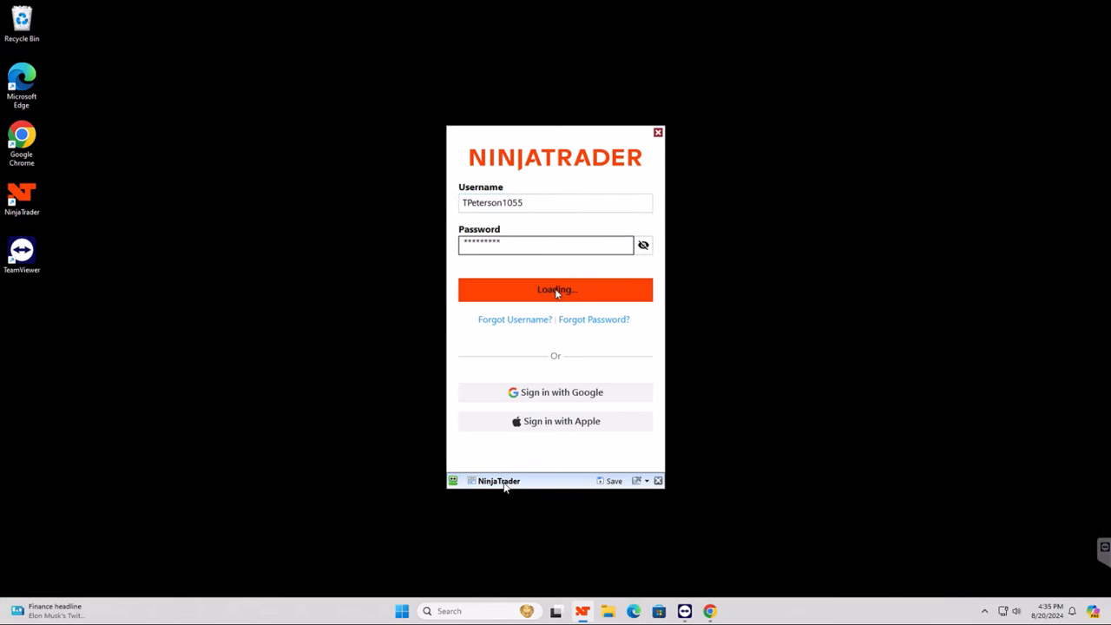
pyautogui.click(556, 289)
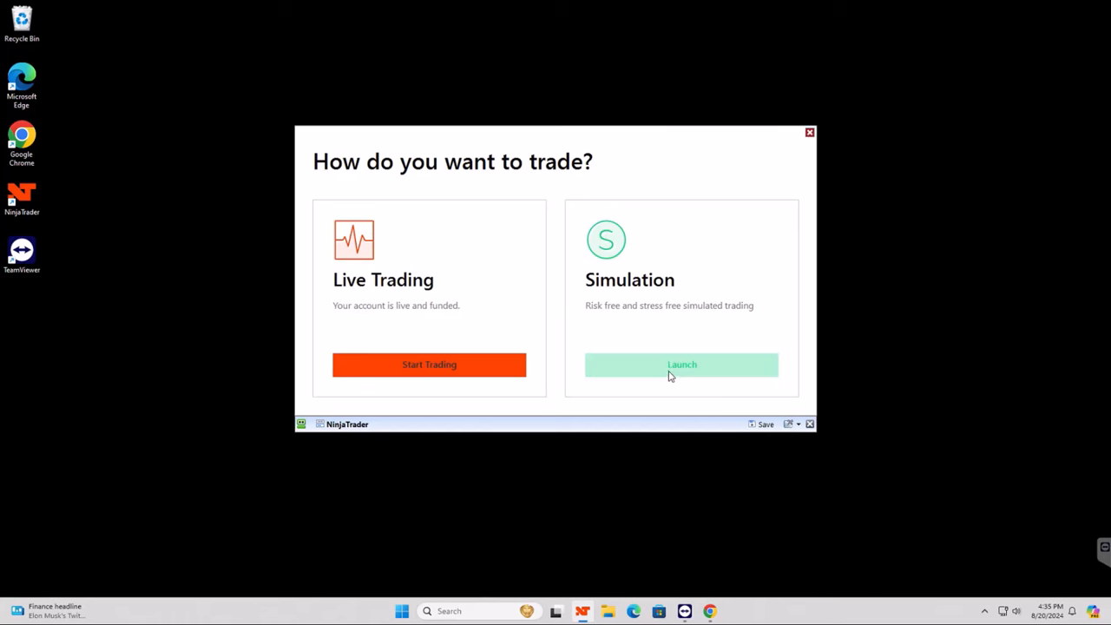